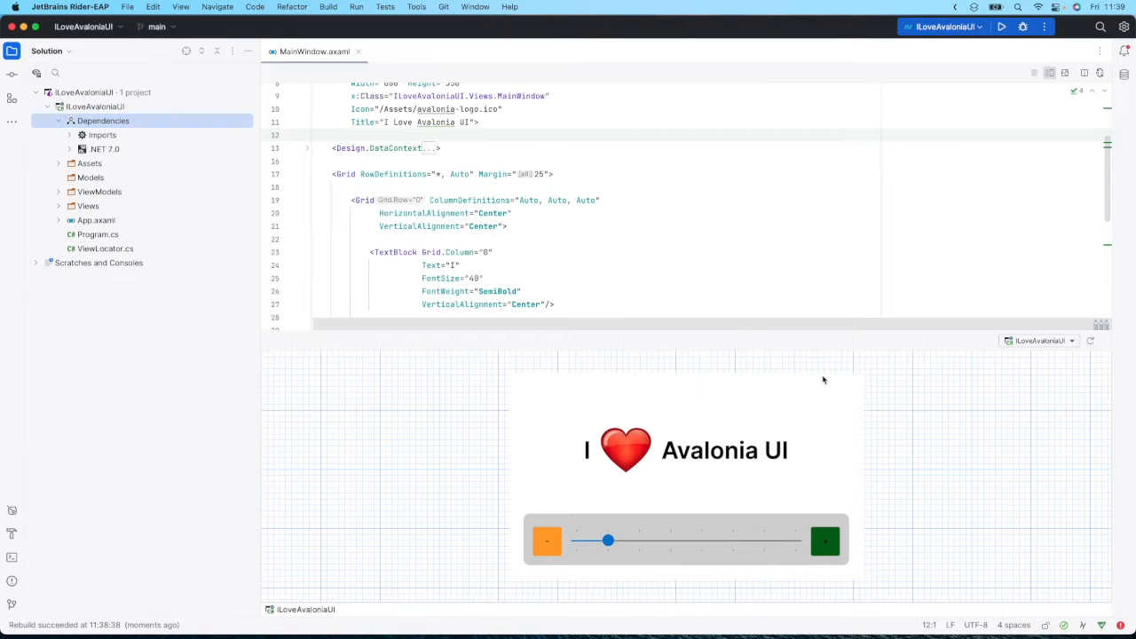
- Drag the preview slider almost to its maximum so the heart grows much larger
left_click_drag(608, 540, 639, 540)
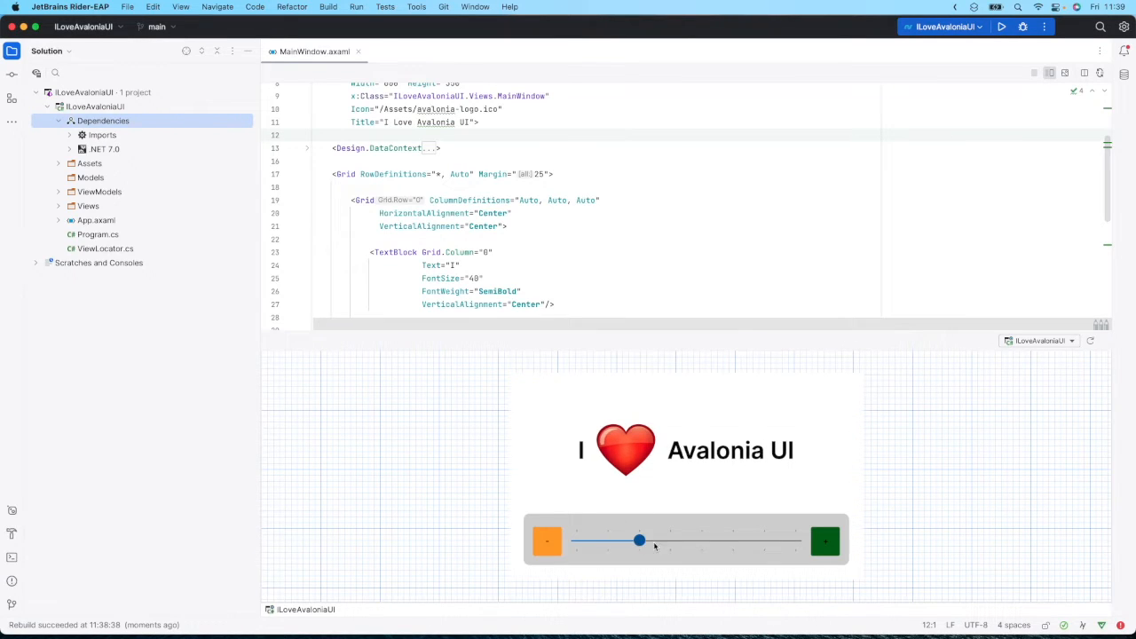
left_click_drag(640, 540, 765, 541)
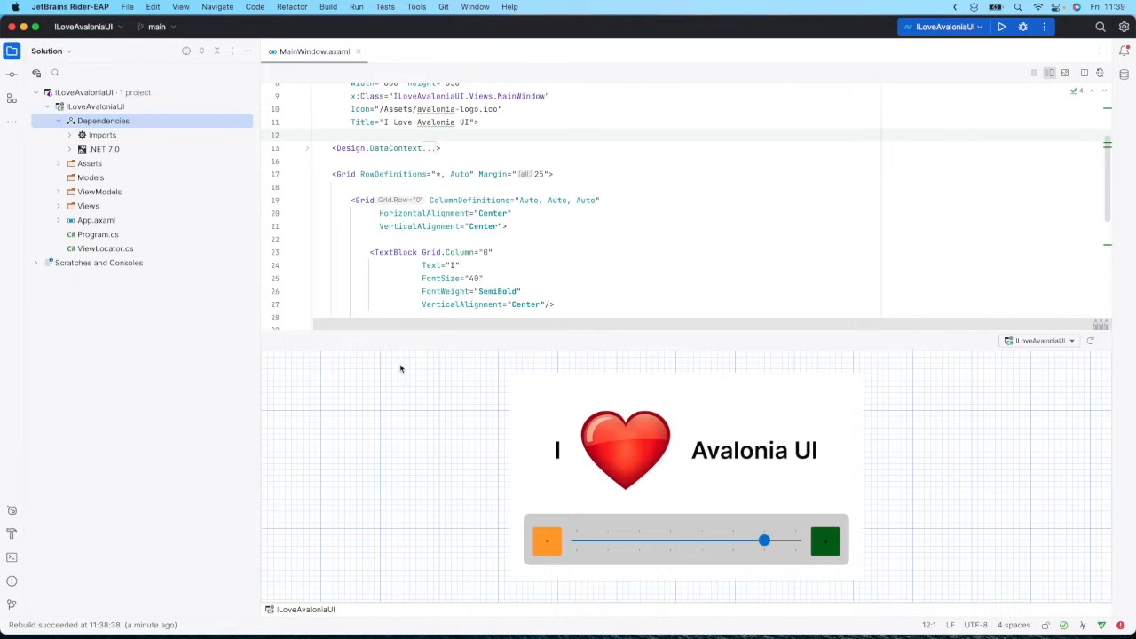
- Expand .NET 7.0 > Packages and inspect the Avalonia packages at version 0.10.14
left_click(69, 148)
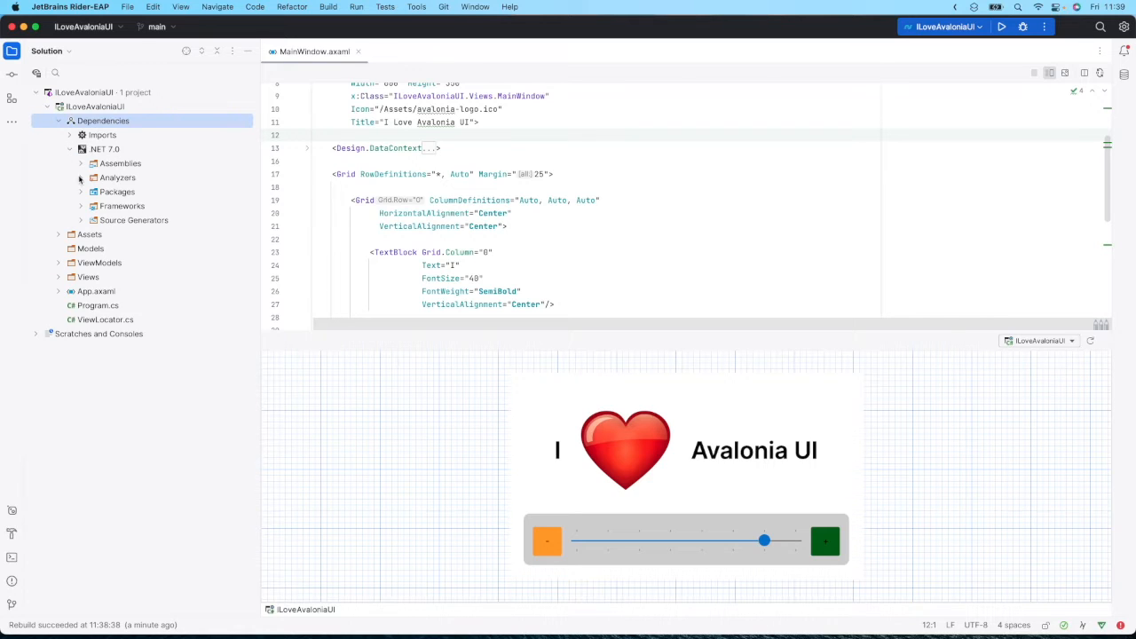
left_click(116, 192)
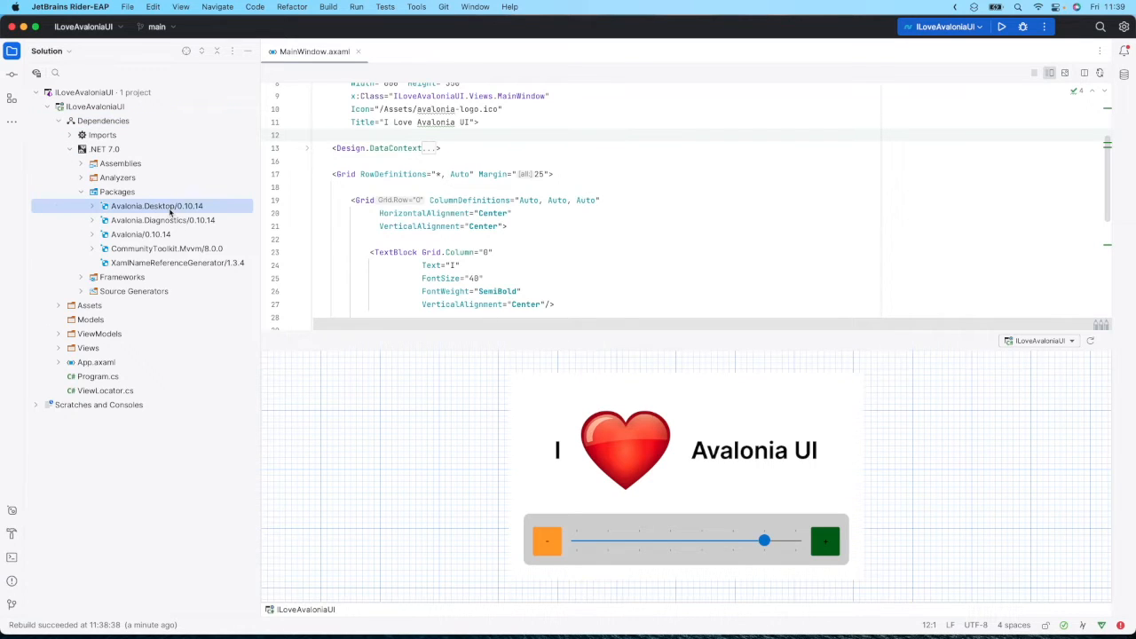
left_click(140, 234)
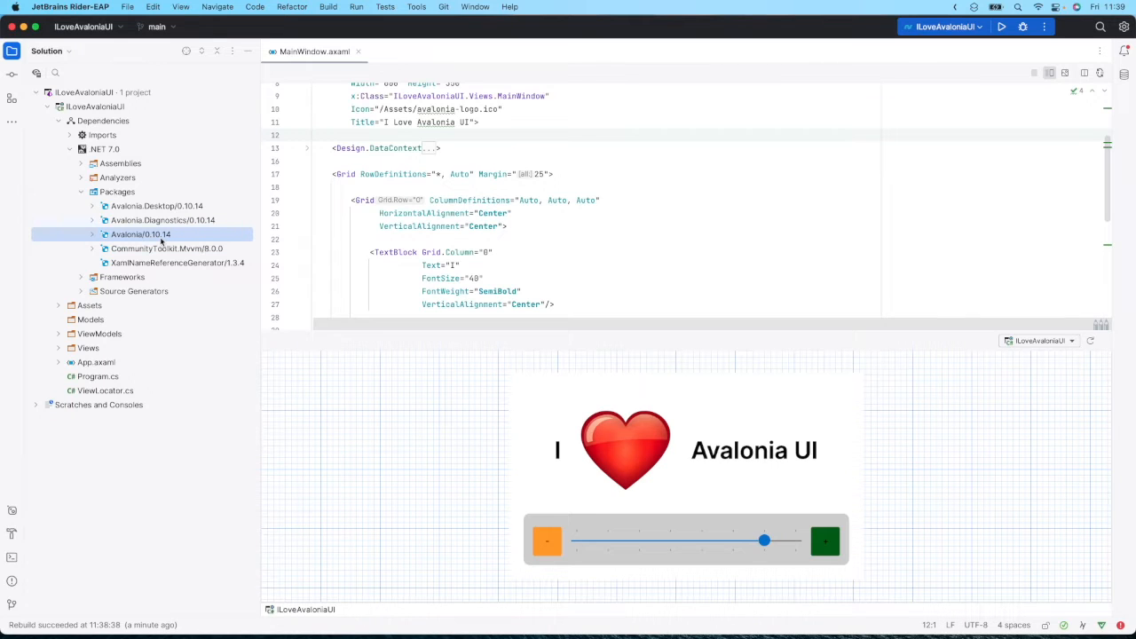
- Upgrade the Avalonia package to 11.0.0-preview3 through NuGet, with prerelease versions shown
right_click(102, 120)
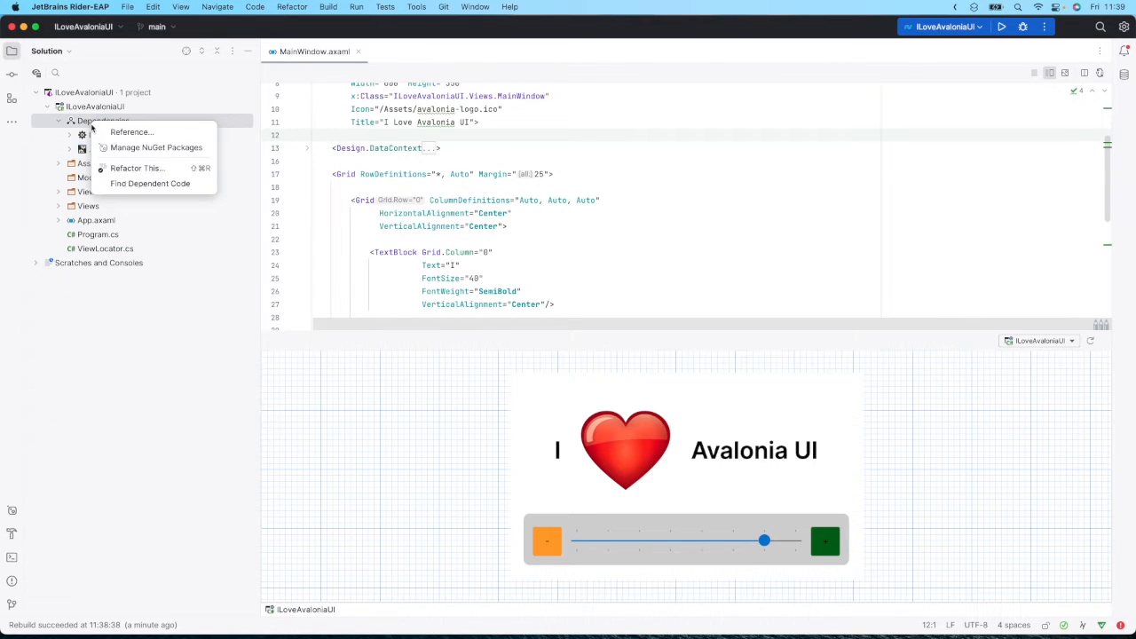
left_click(156, 148)
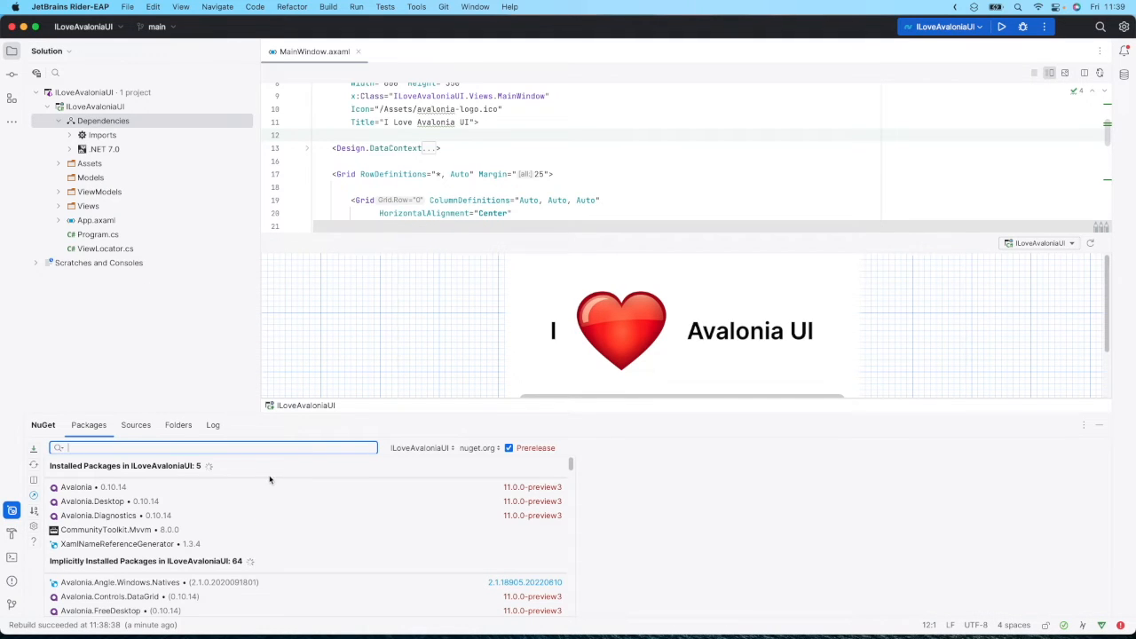
left_click(76, 486)
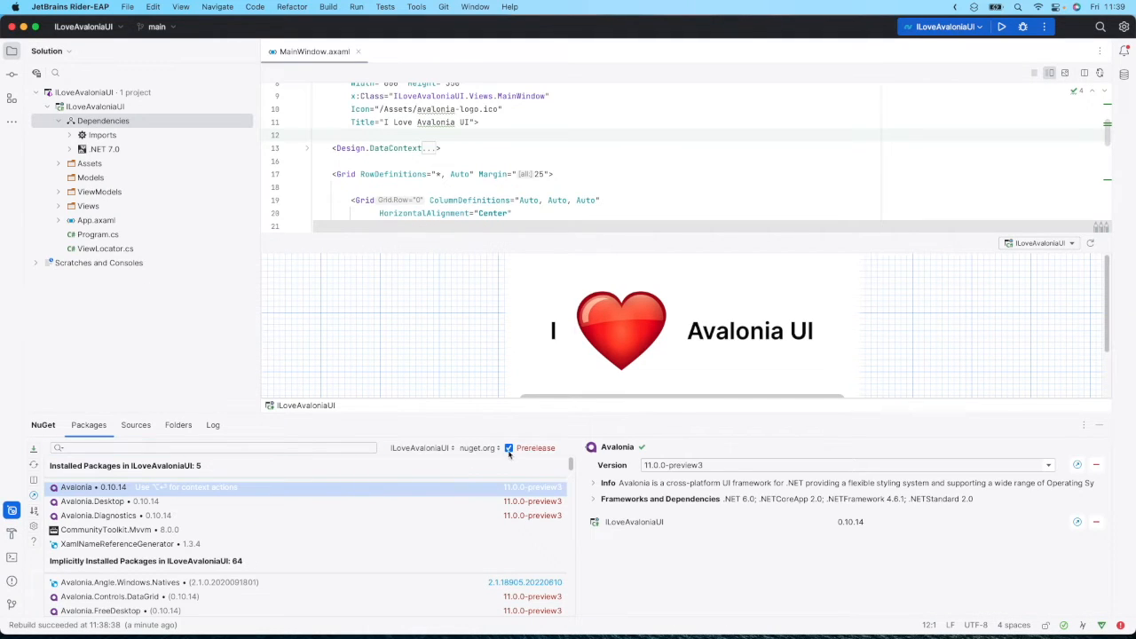
left_click(508, 448)
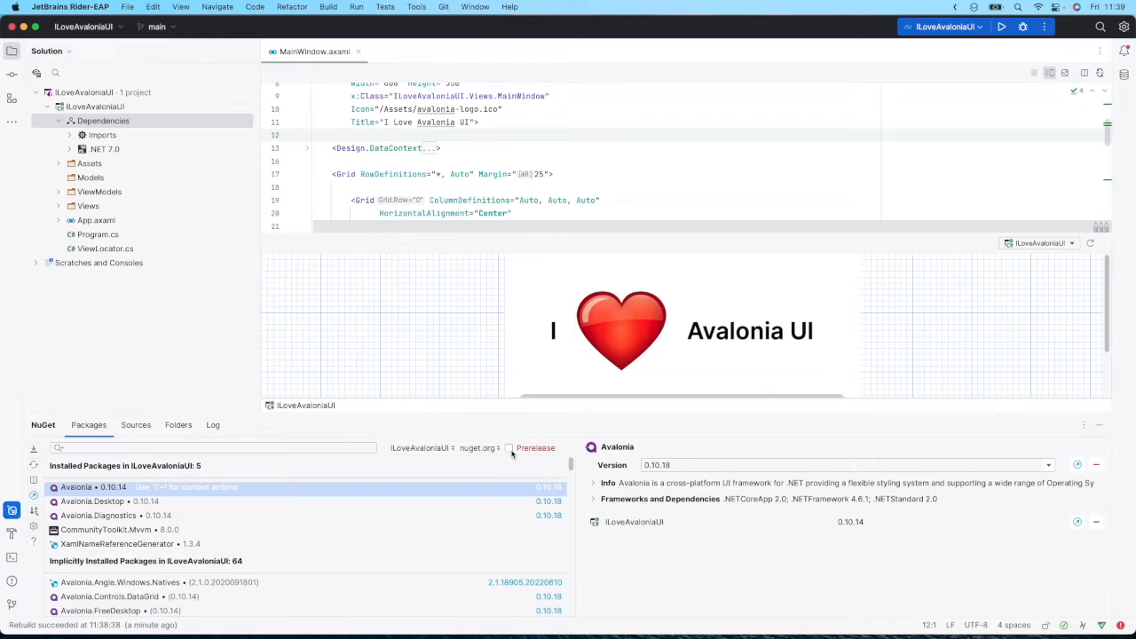
left_click(510, 447)
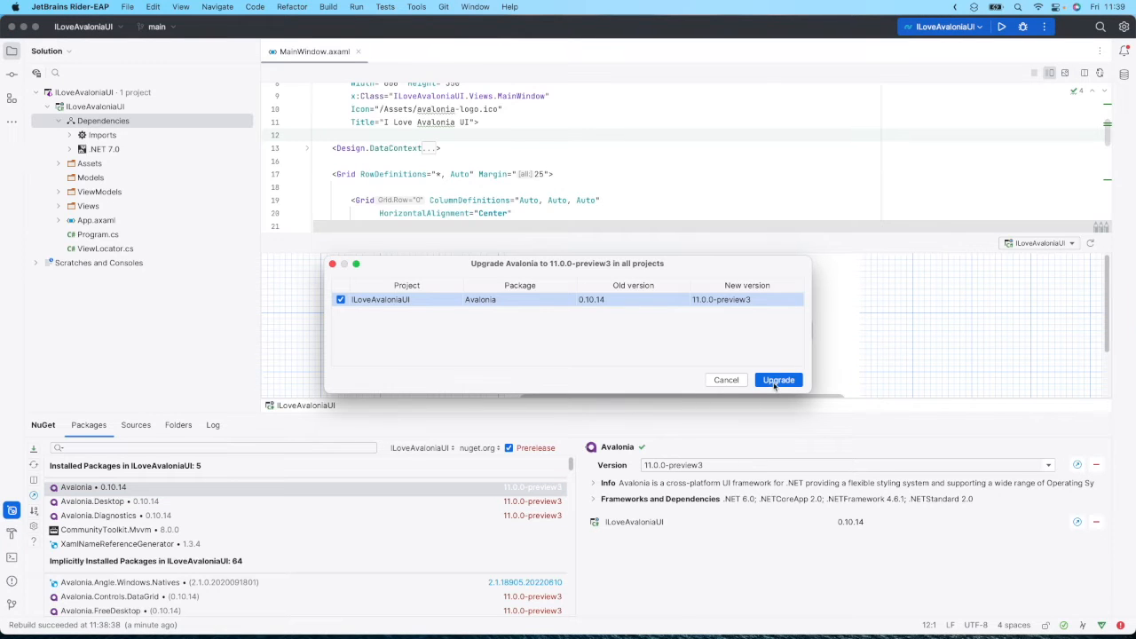
left_click(779, 380)
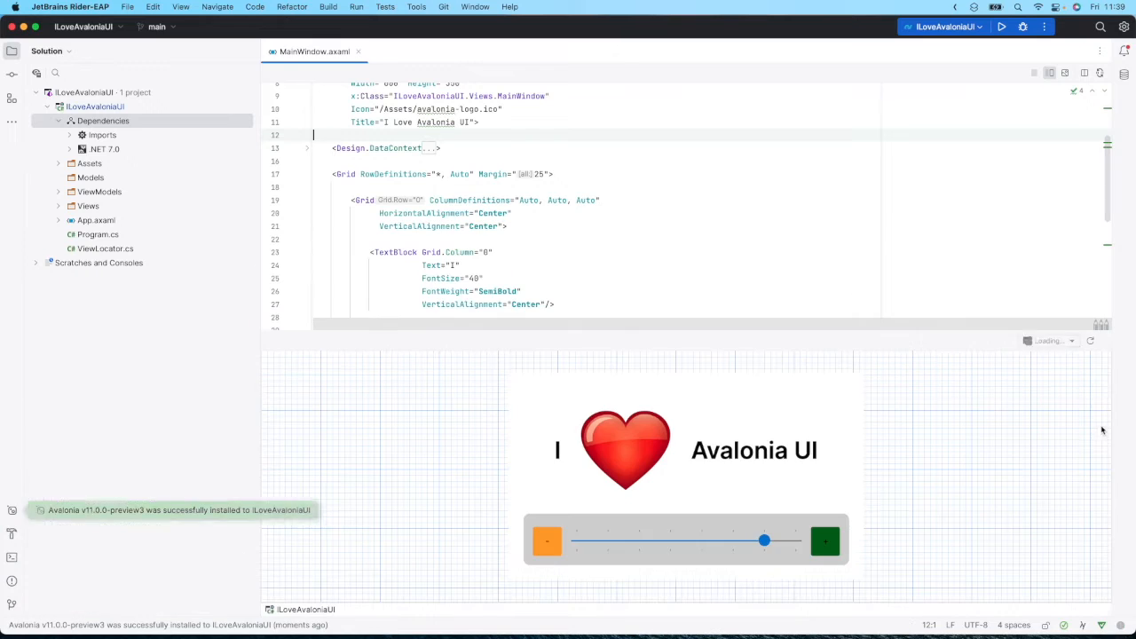
- Set Avalonia.Desktop and Avalonia.Diagnostics to 11.0.0-preview3 in the .csproj, then build
right_click(95, 105)
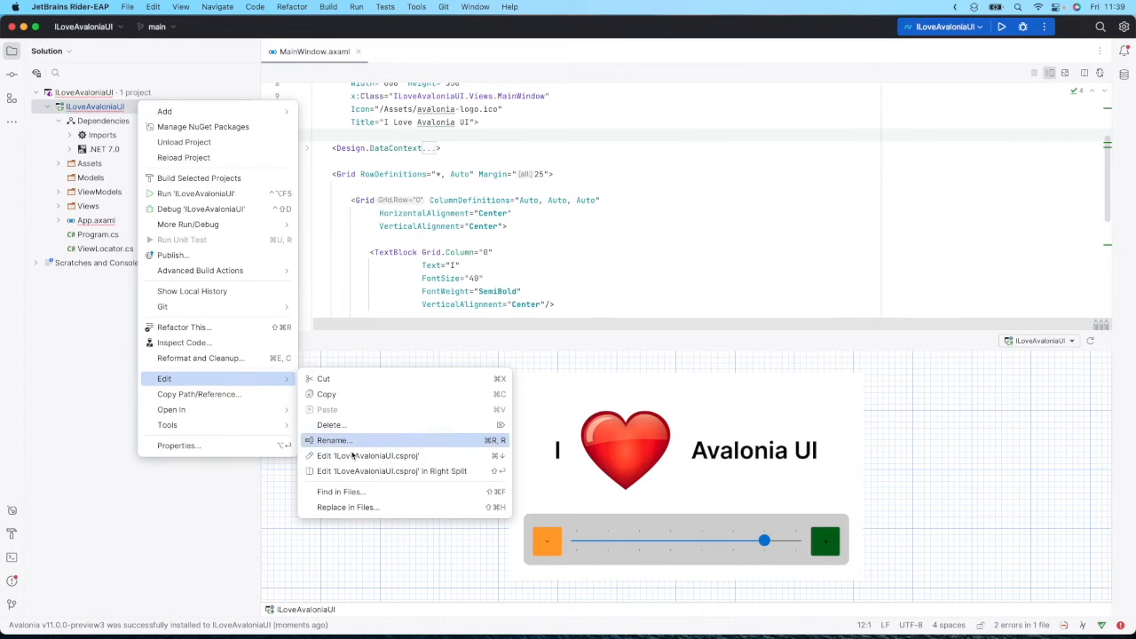
left_click(369, 456)
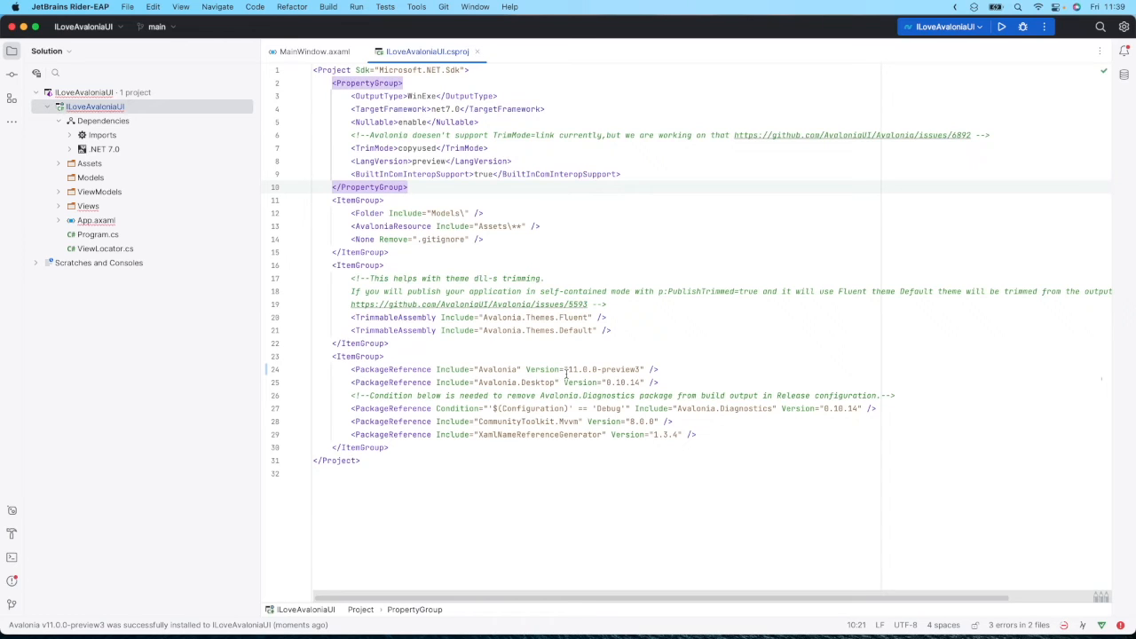
double_click(604, 369)
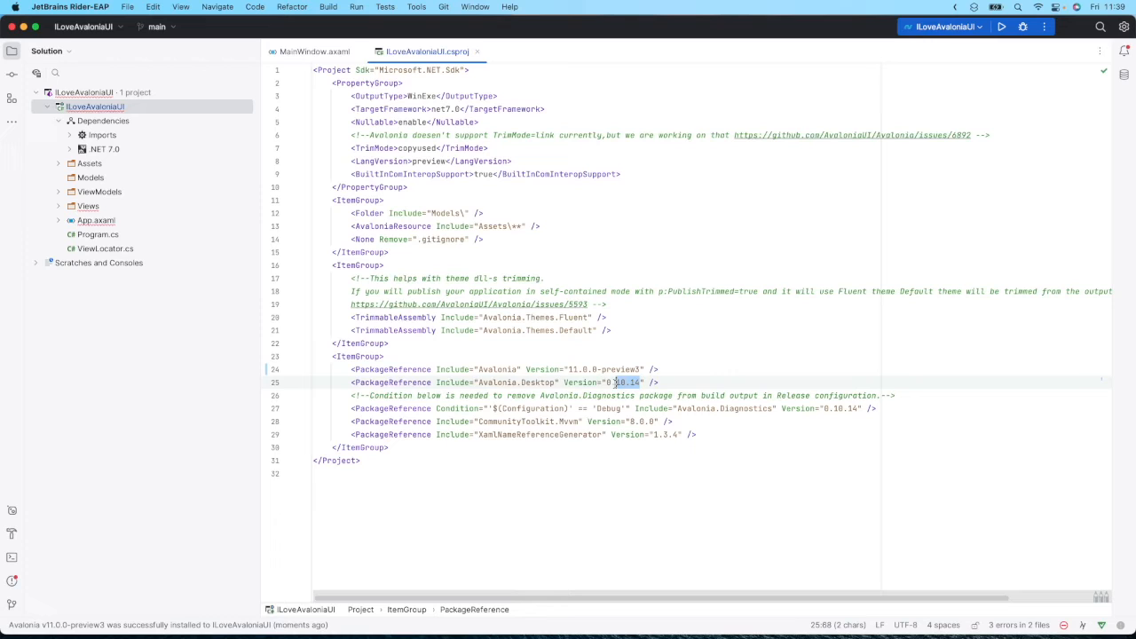
type("11.0.0-preview3")
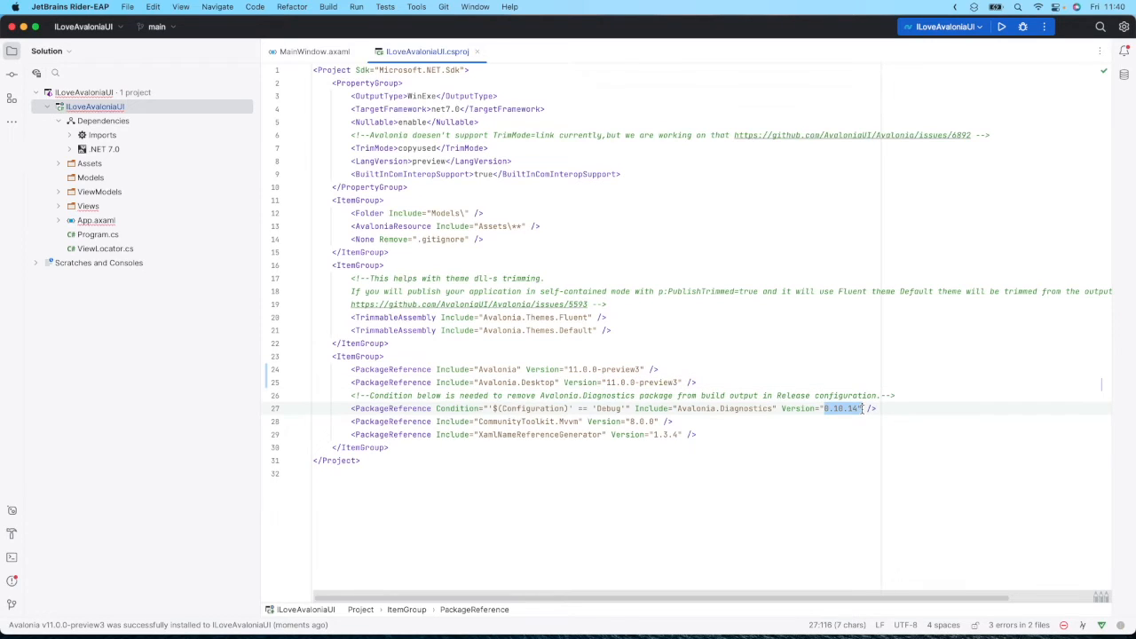
type("11.0.0-preview3")
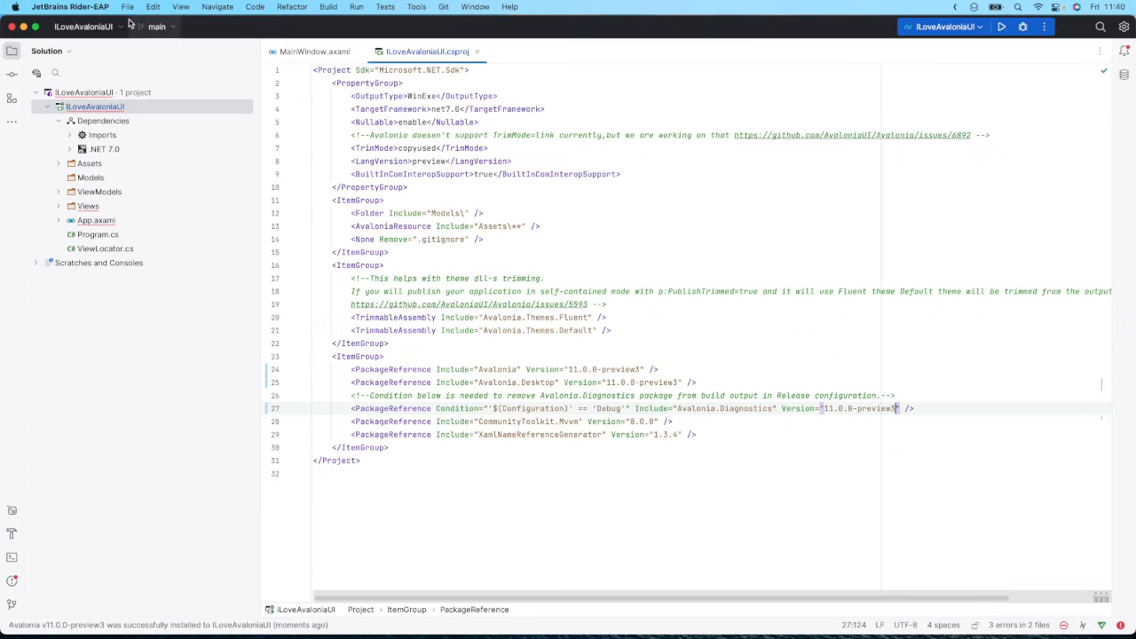
left_click(127, 6)
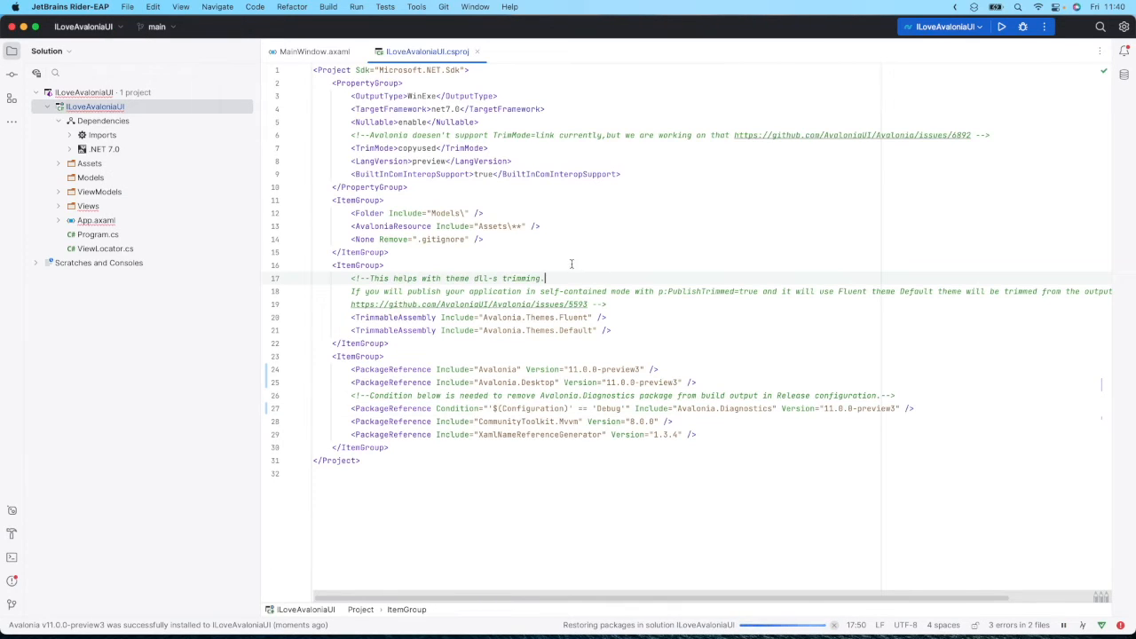
left_click(315, 50)
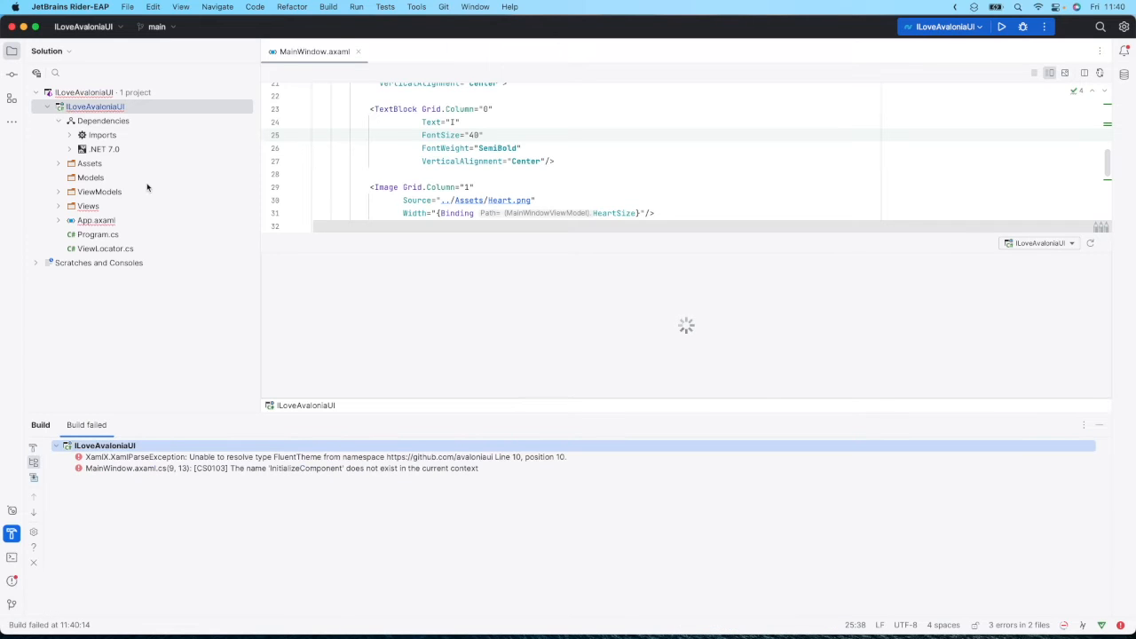
- Review the FluentTheme XamlParseException, then expand the .NET 7.0 dependencies node
left_click(281, 468)
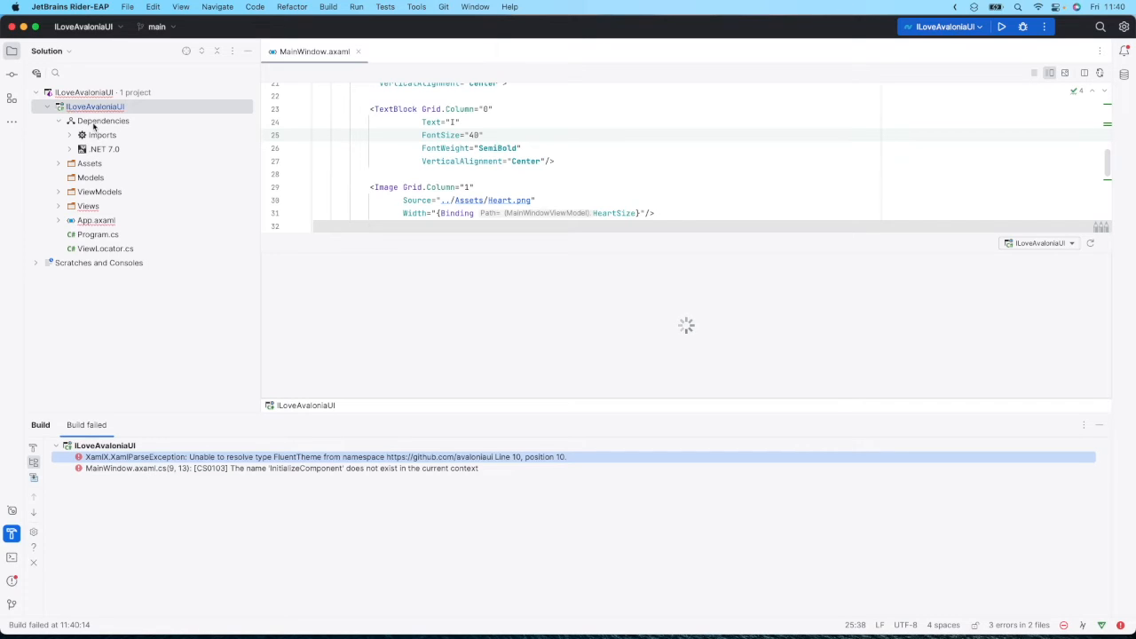
left_click(69, 149)
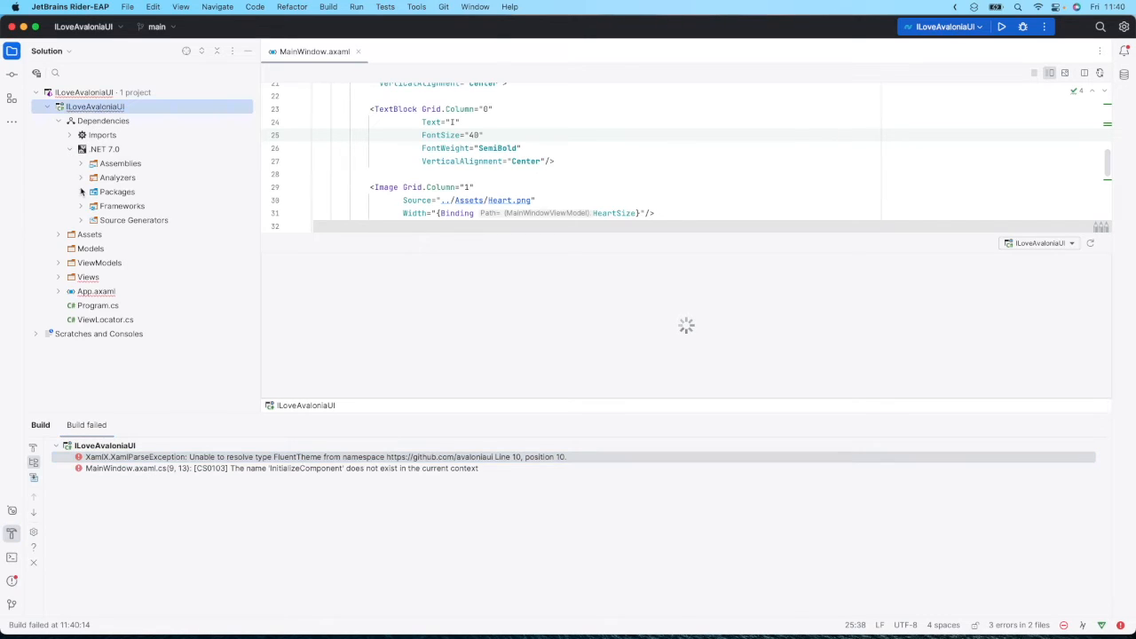
- Install Avalonia.Themes.Fluent 11.0.0-preview3 from NuGet and close the package manager
right_click(103, 120)
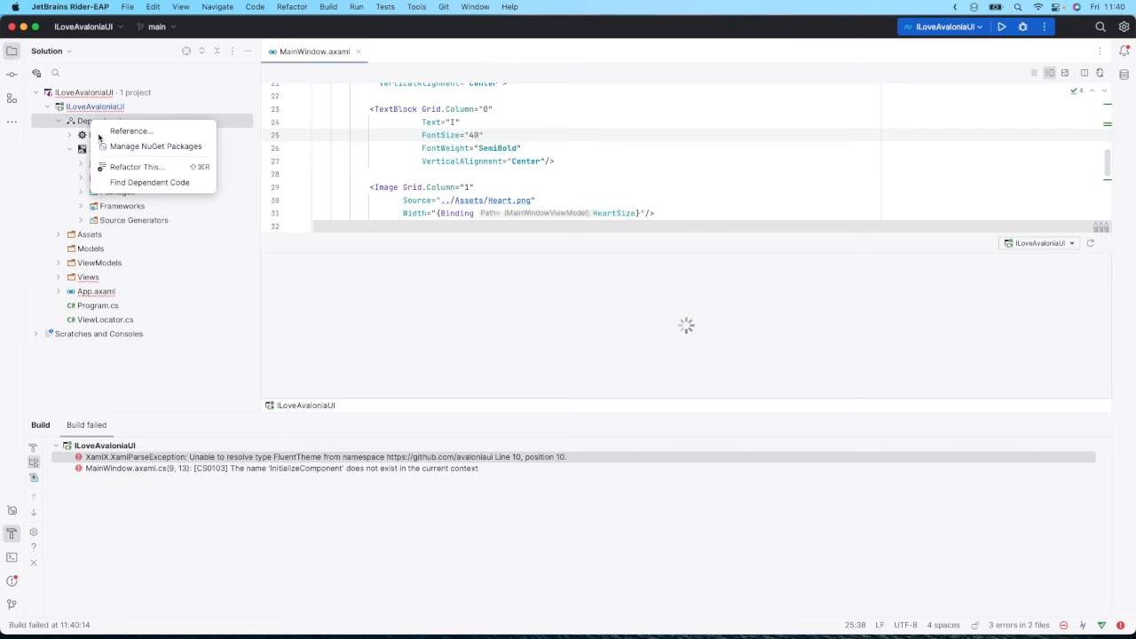
left_click(155, 145)
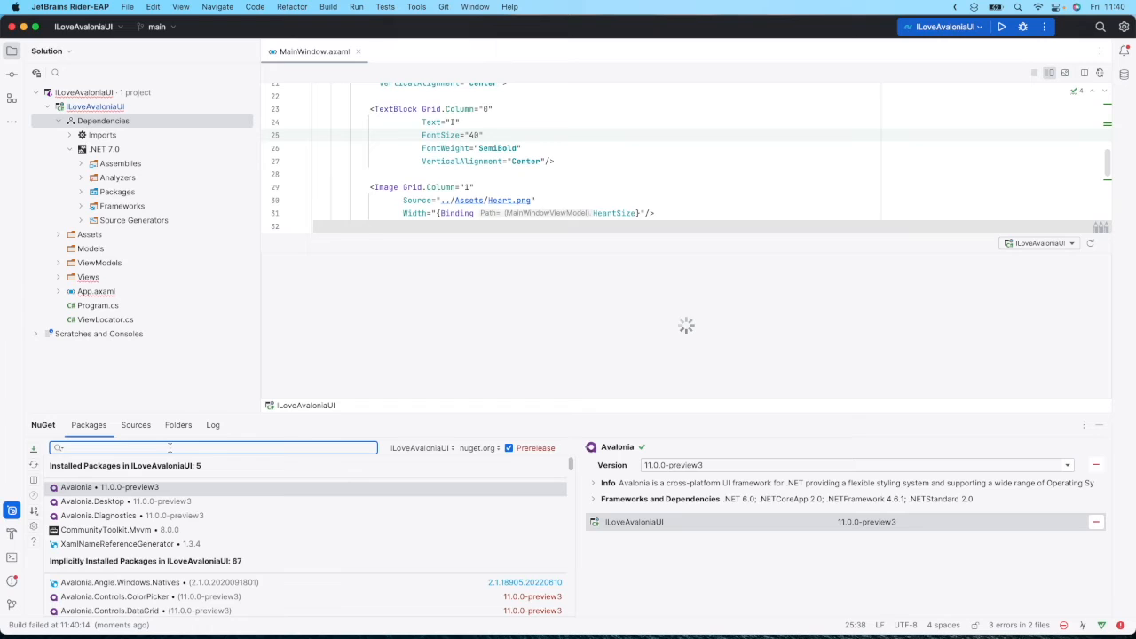
type("avalonia.themes.fluent")
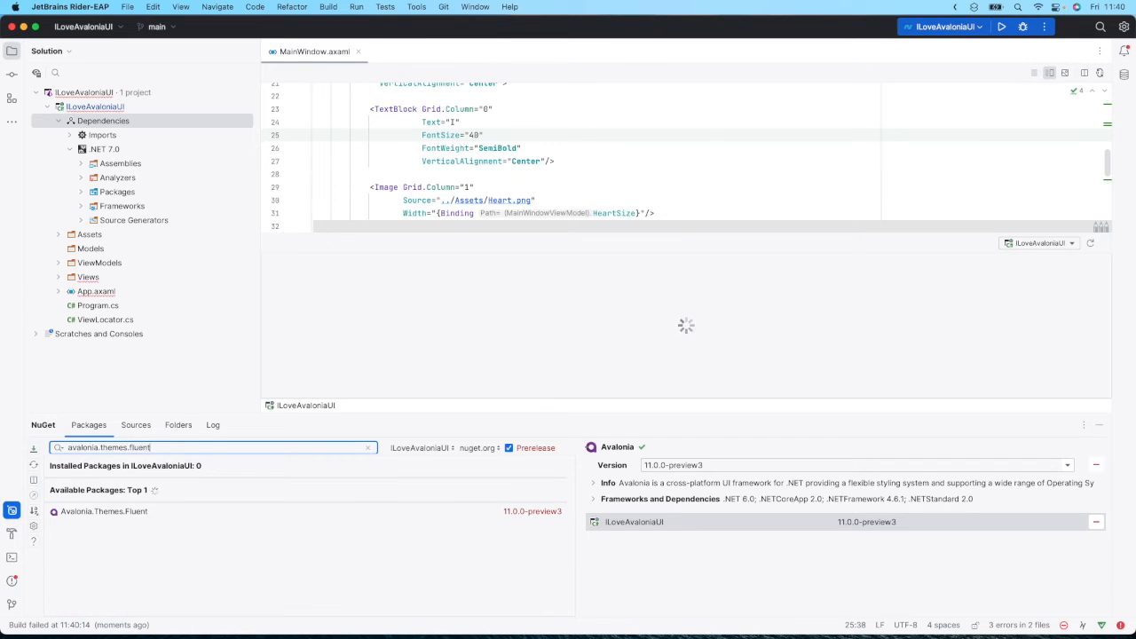
left_click(103, 511)
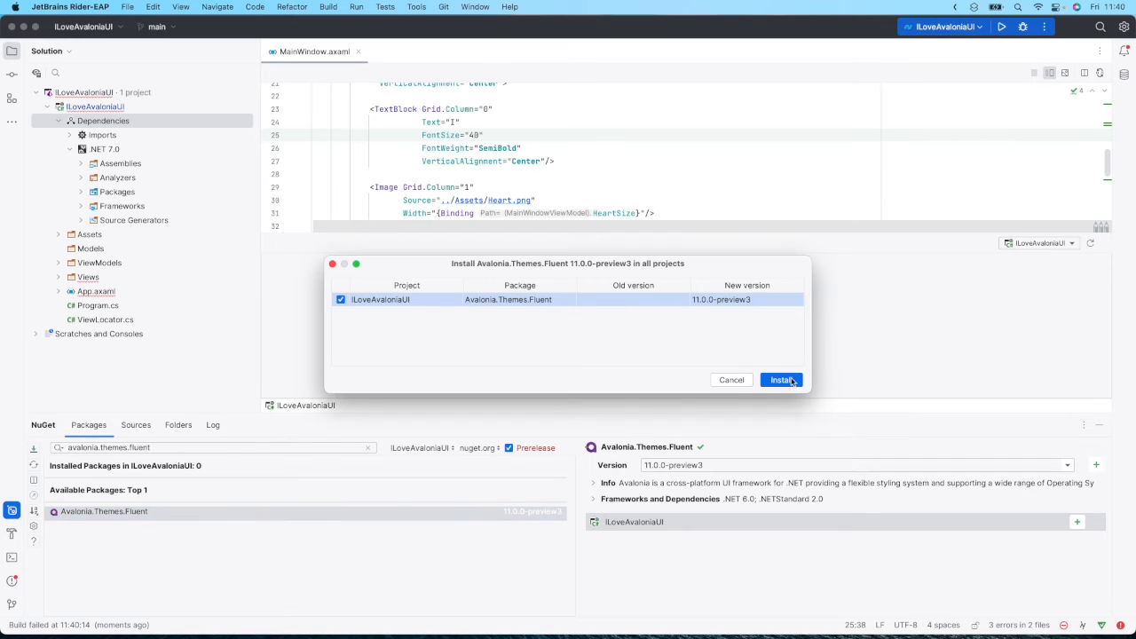
left_click(779, 380)
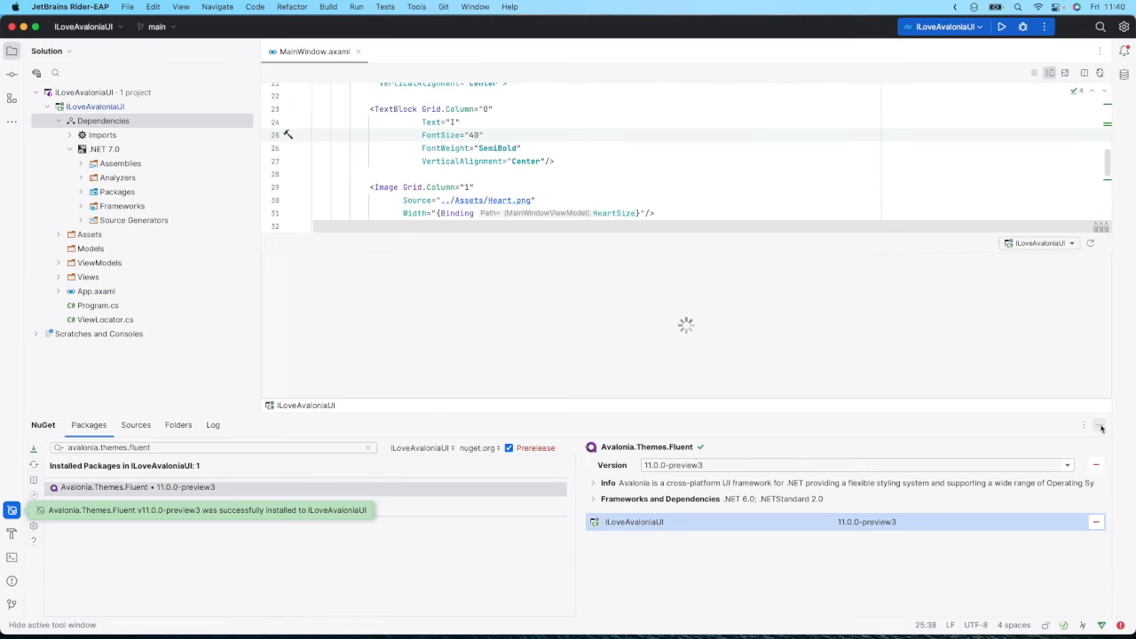
left_click(255, 7)
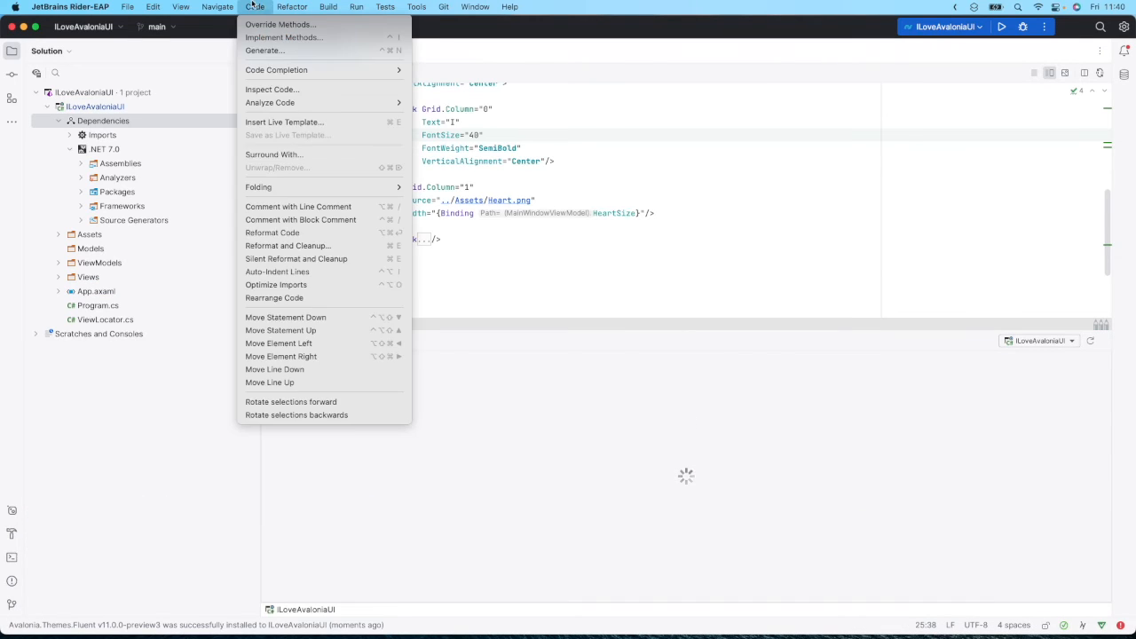
- Run Build > Rebuild Solution so the build succeeds and the preview renders
left_click(328, 6)
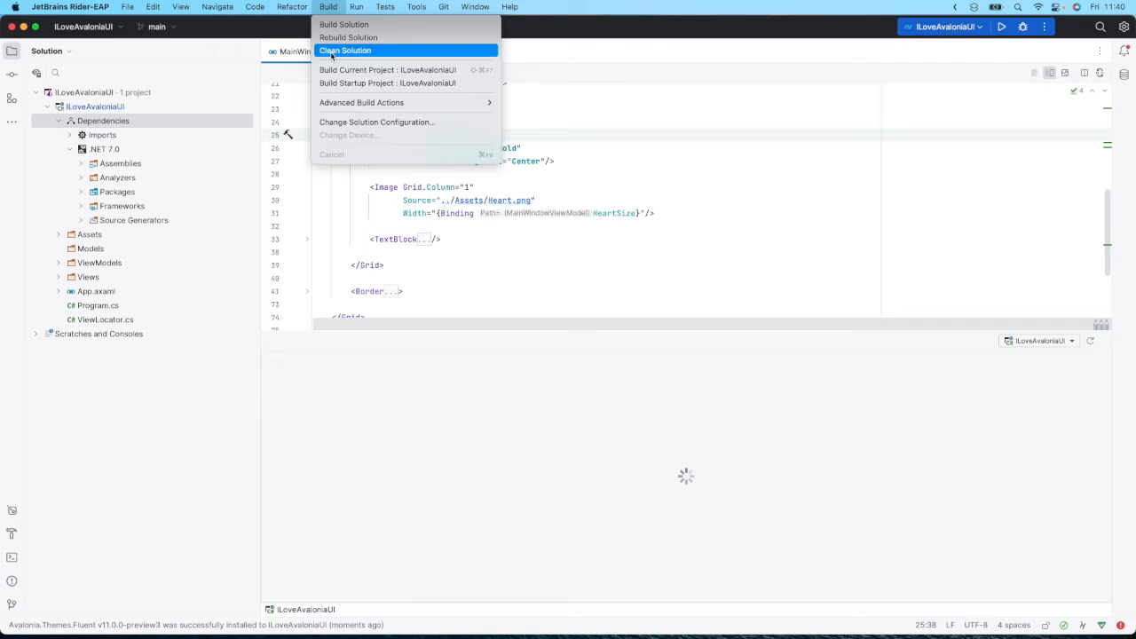
left_click(345, 50)
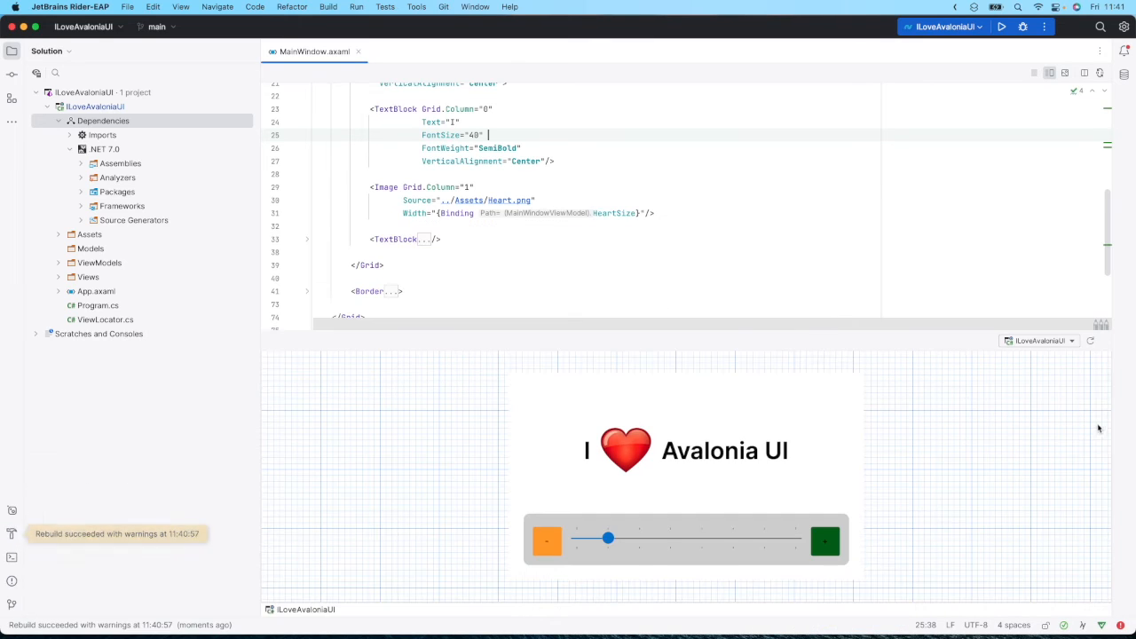
mouse_move(963, 392)
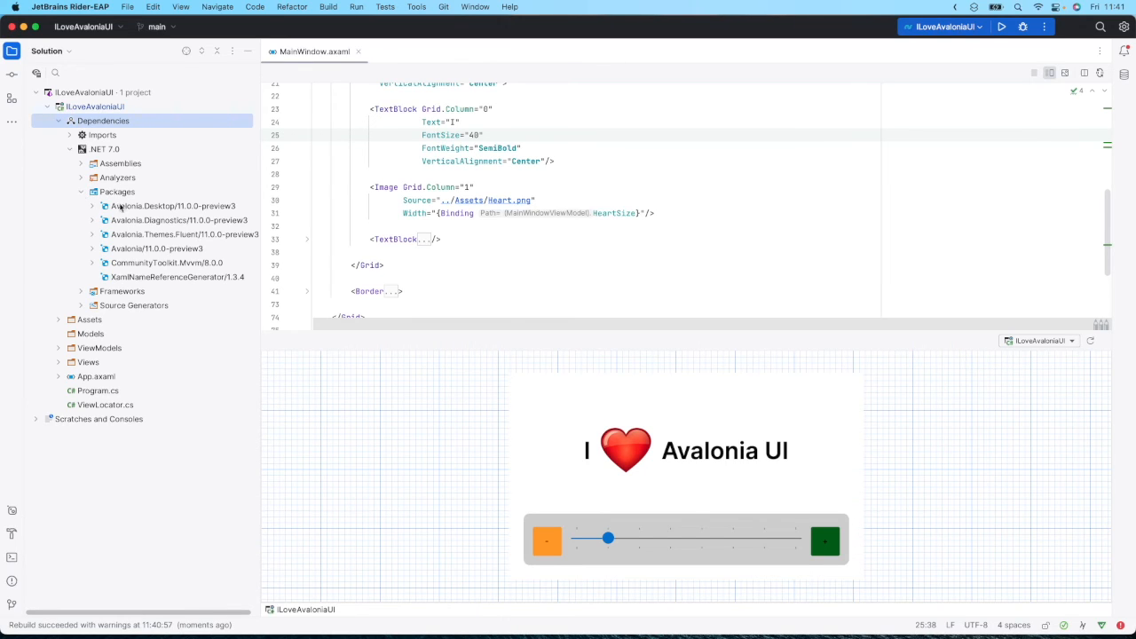
- Check that Avalonia.Themes.Fluent and Avalonia are both listed at 11.0.0-preview3
left_click(184, 233)
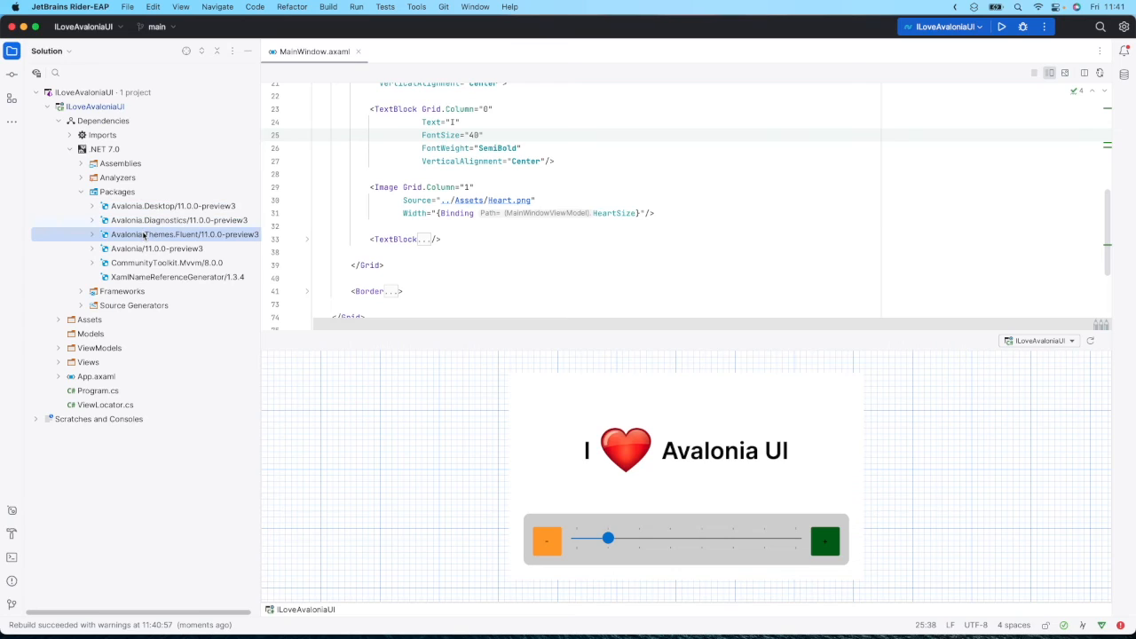
left_click(157, 248)
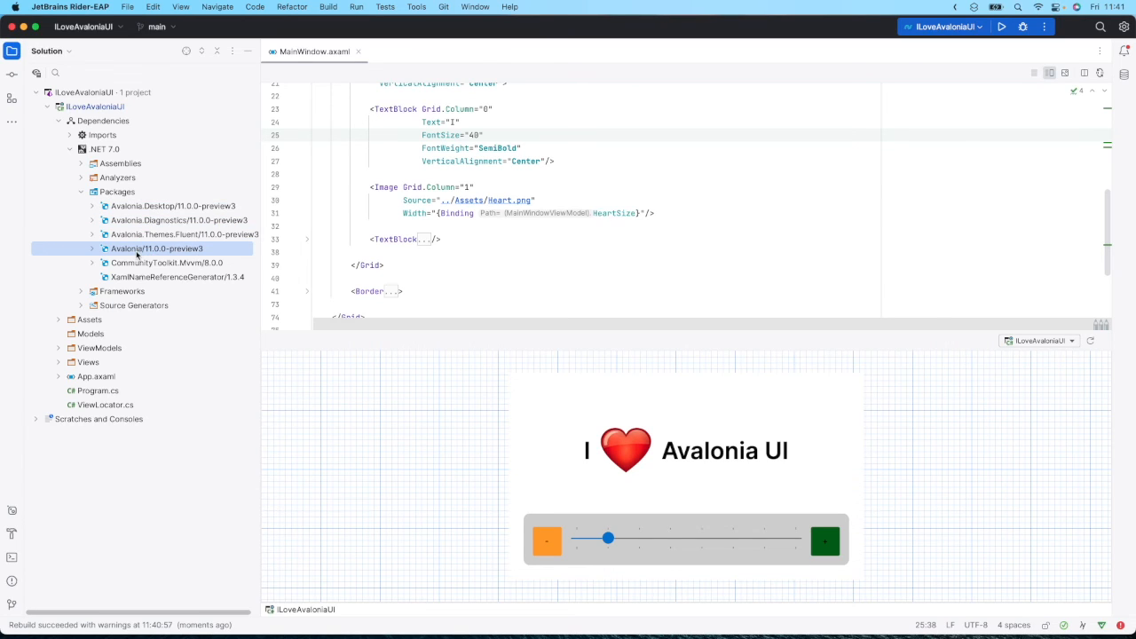